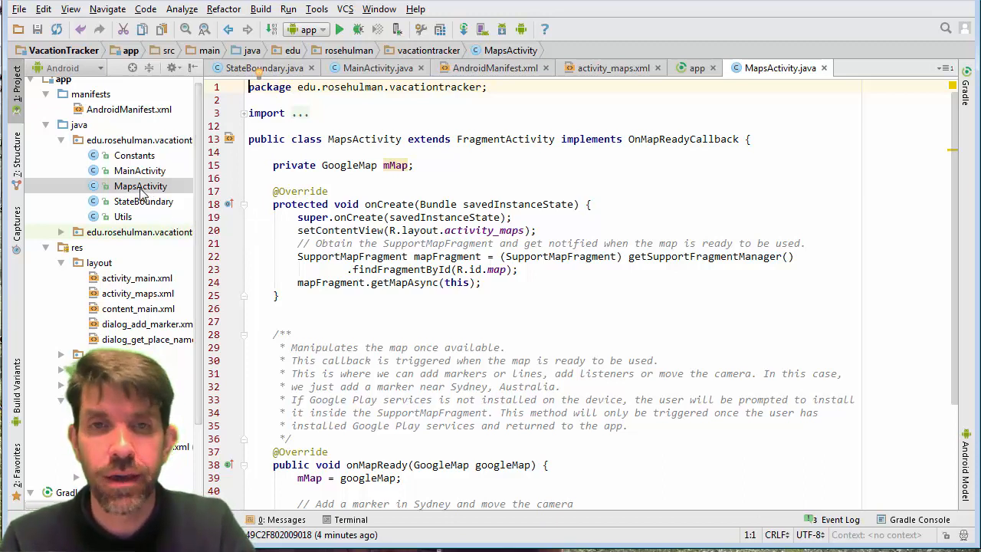
# Step: Copy the Javadoc comment and onMapReady method (lines 28–45) from MapsActivity.java
pyautogui.click(140, 186)
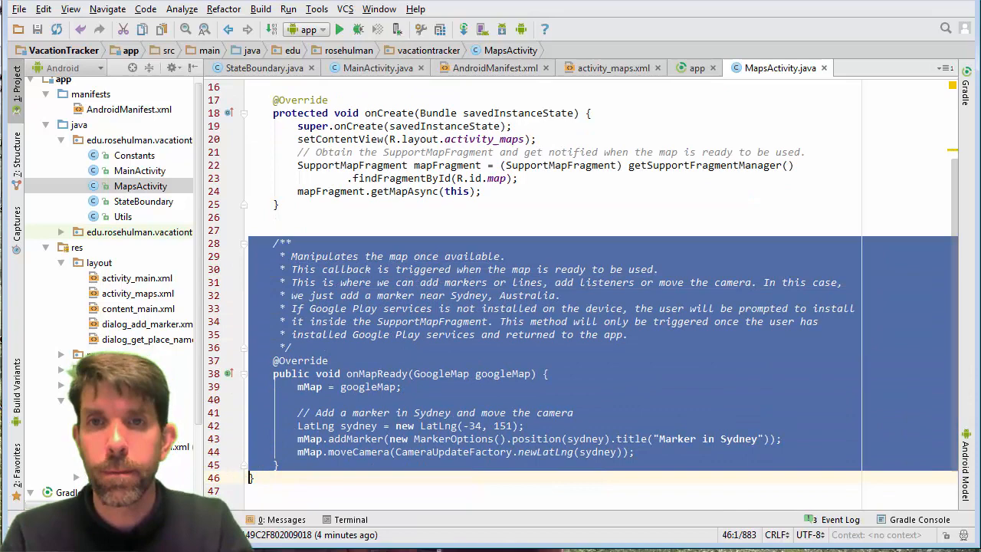
pyautogui.click(272, 360)
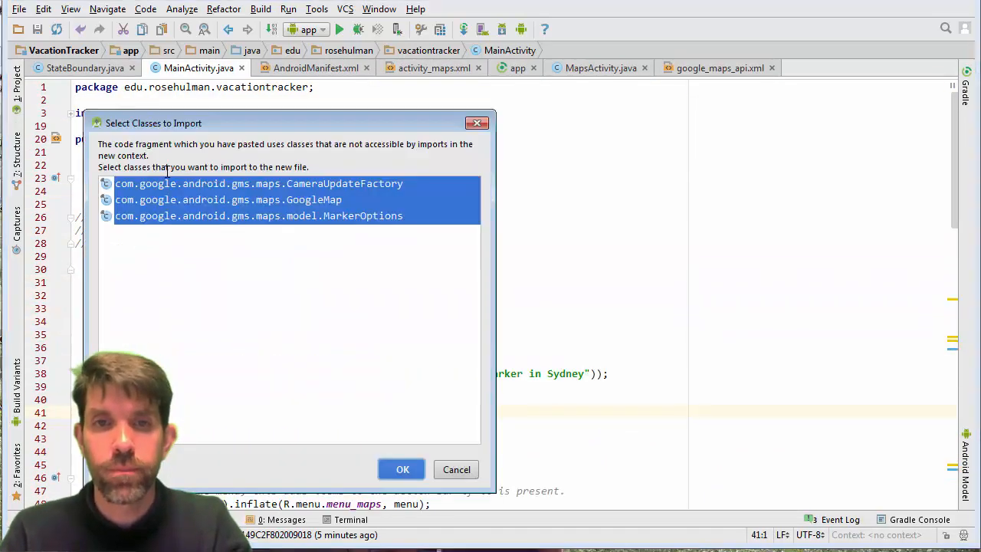
# Step: Paste onMapReady into MainActivity, accept the map imports, and create a private GoogleMap mMap field
pyautogui.click(403, 469)
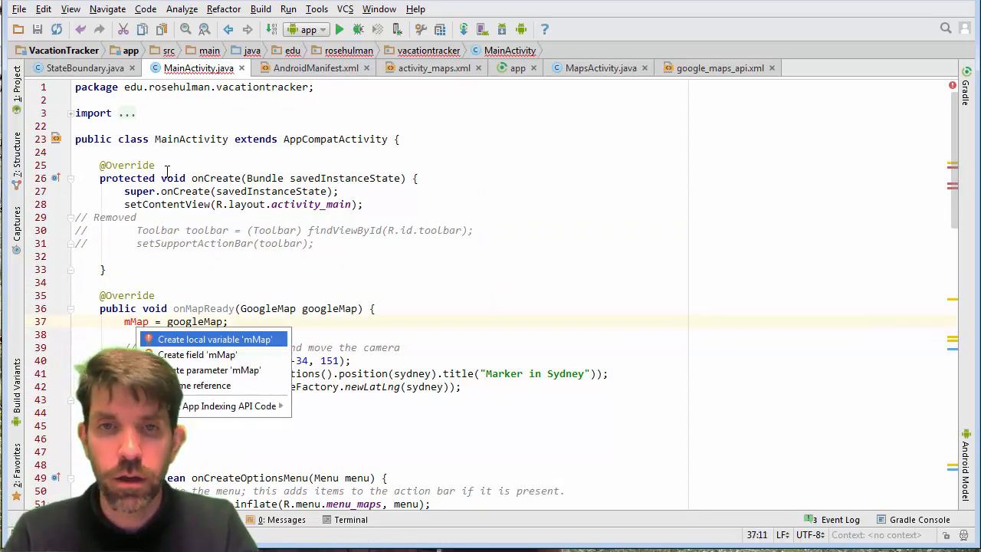
pyautogui.click(197, 354)
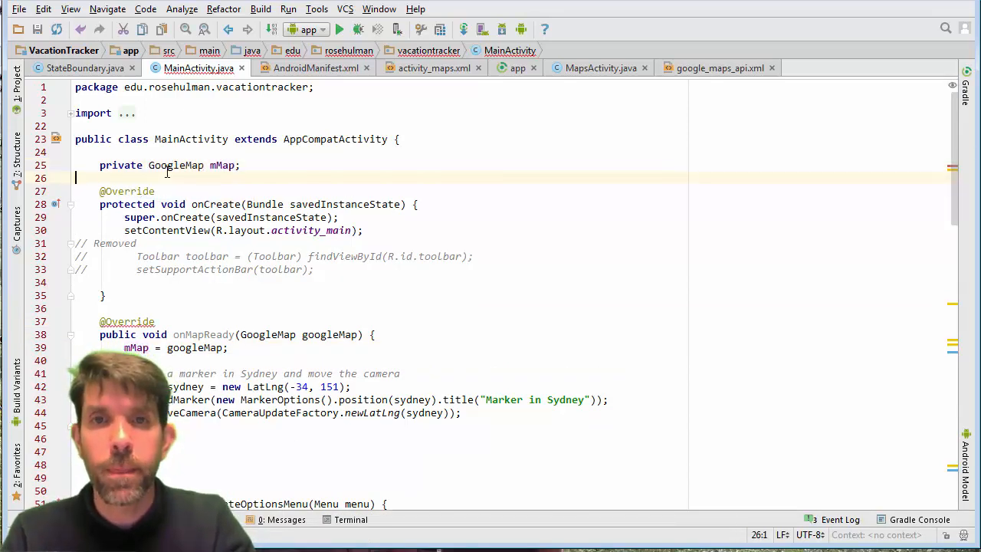
pyautogui.click(374, 68)
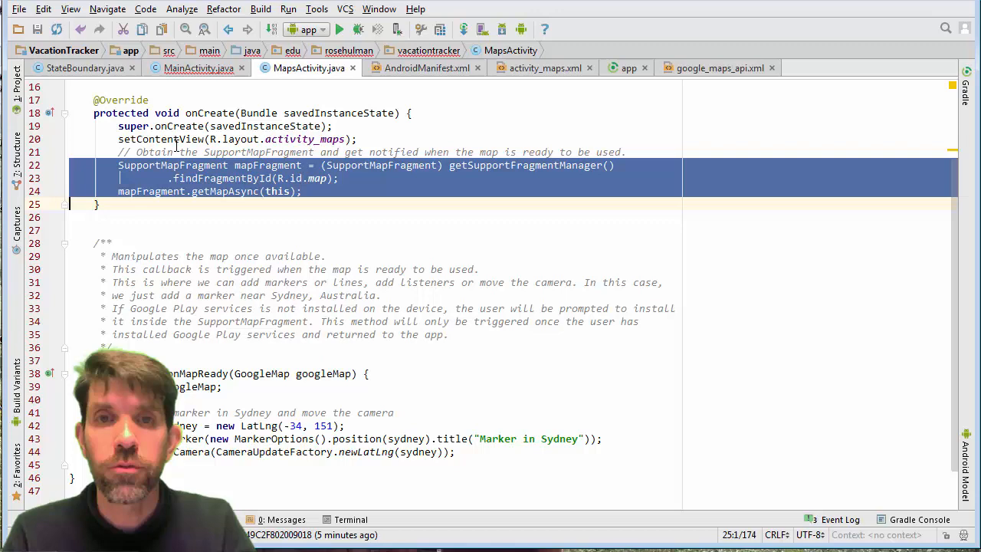
# Step: Add the SupportMapFragment getMapAsync lines to MainActivity.onCreate and make it implement OnMapReadyCallback
pyautogui.click(197, 67)
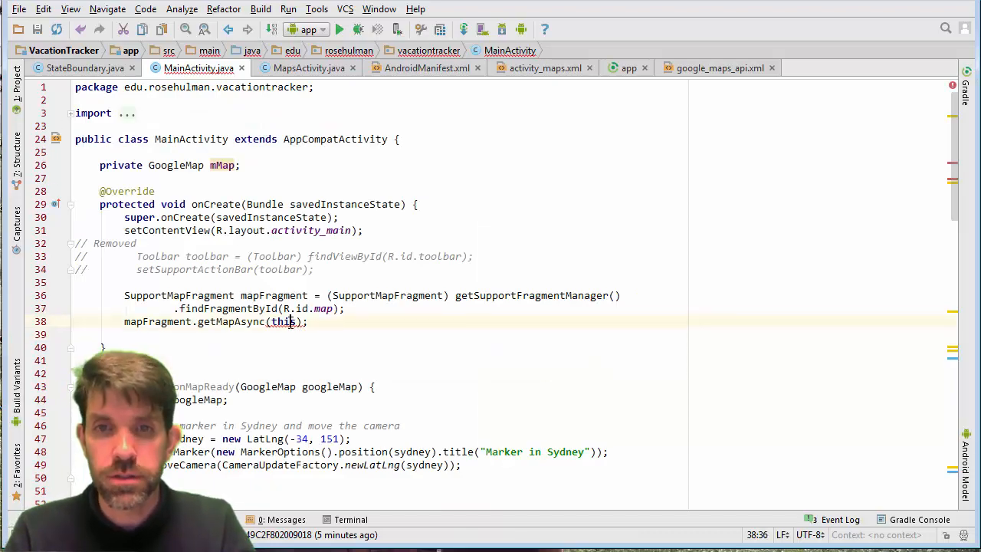
pyautogui.click(285, 321)
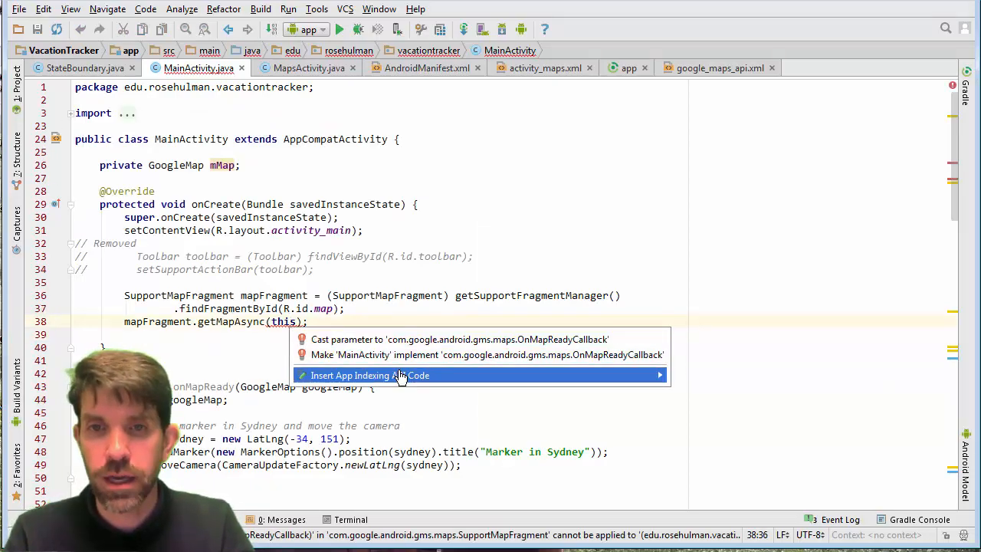
pyautogui.moveTo(537, 354)
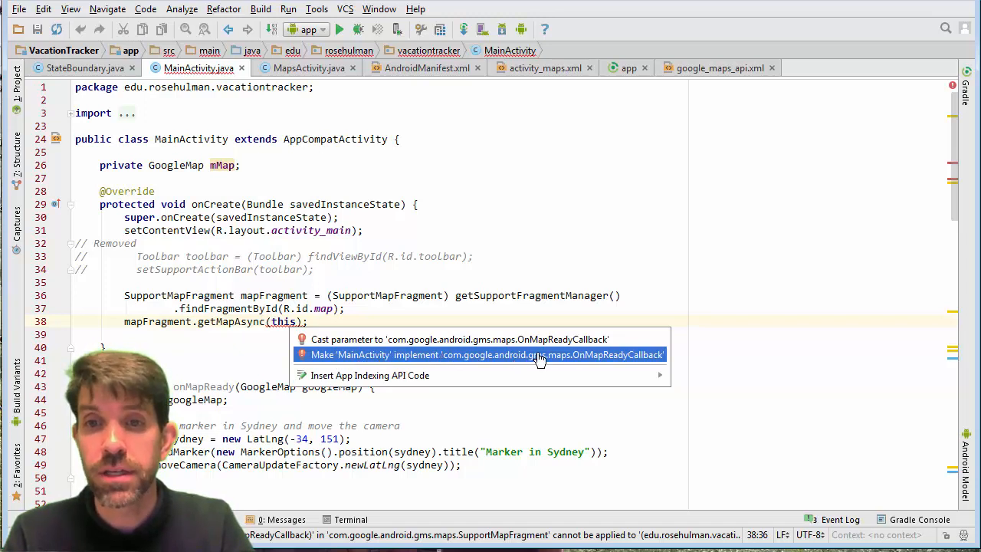
pyautogui.moveTo(507, 361)
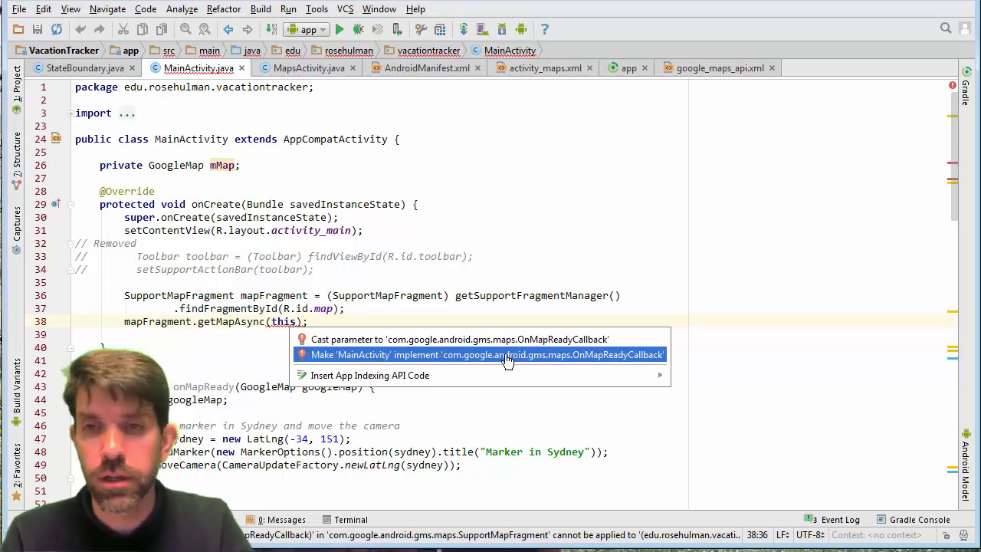
pyautogui.click(486, 355)
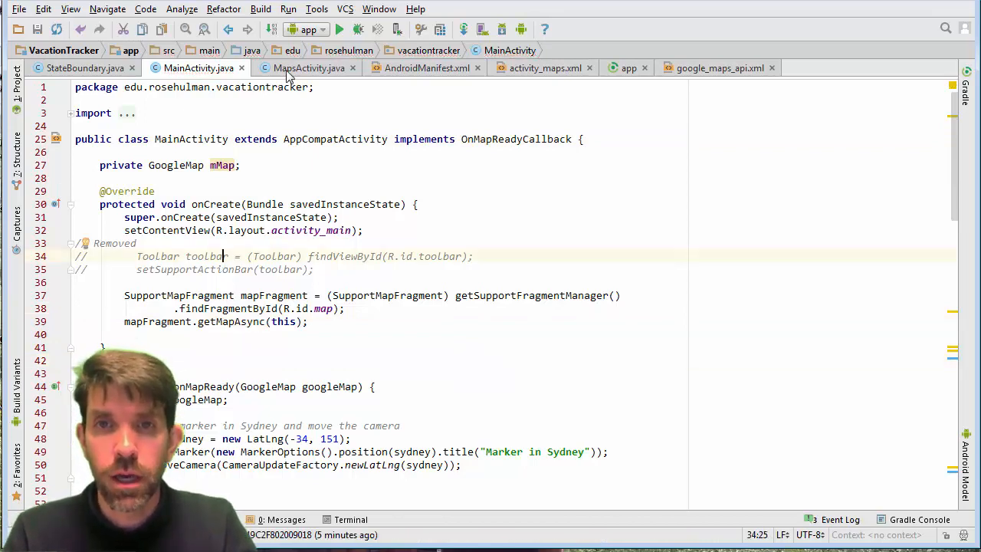
pyautogui.click(308, 68)
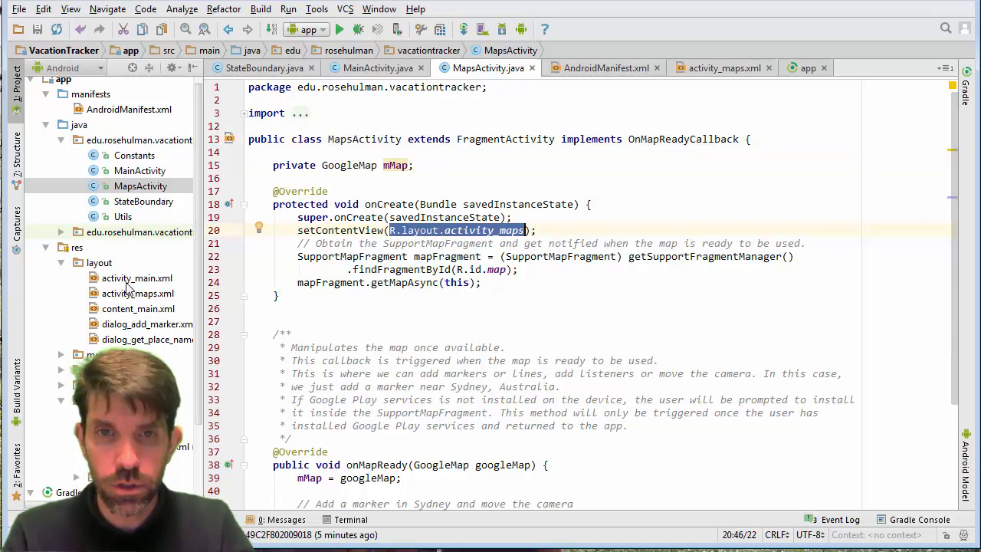
# Step: Copy the map <fragment> element from activity_maps.xml into activity_main.xml below the AppBarLayout
pyautogui.doubleClick(138, 293)
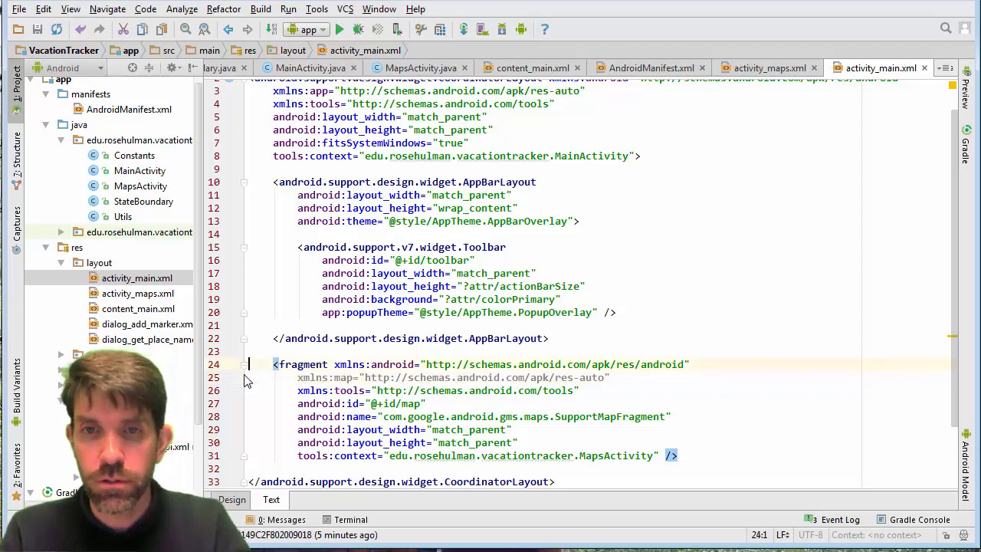
# Step: Delete the xmlns:android, xmlns:map and xmlns:tools attributes from the map <fragment> tag
pyautogui.doubleClick(449, 364)
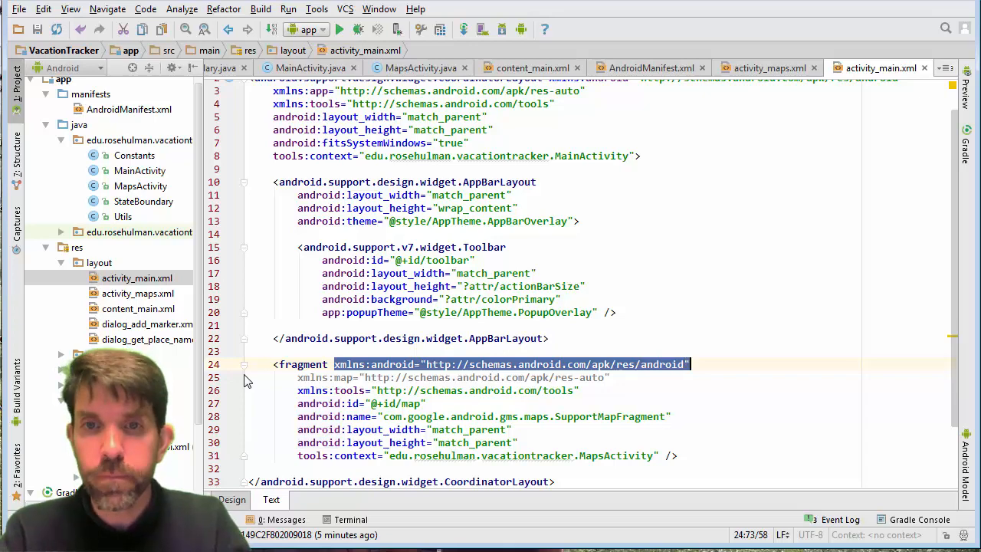
pyautogui.press('Delete')
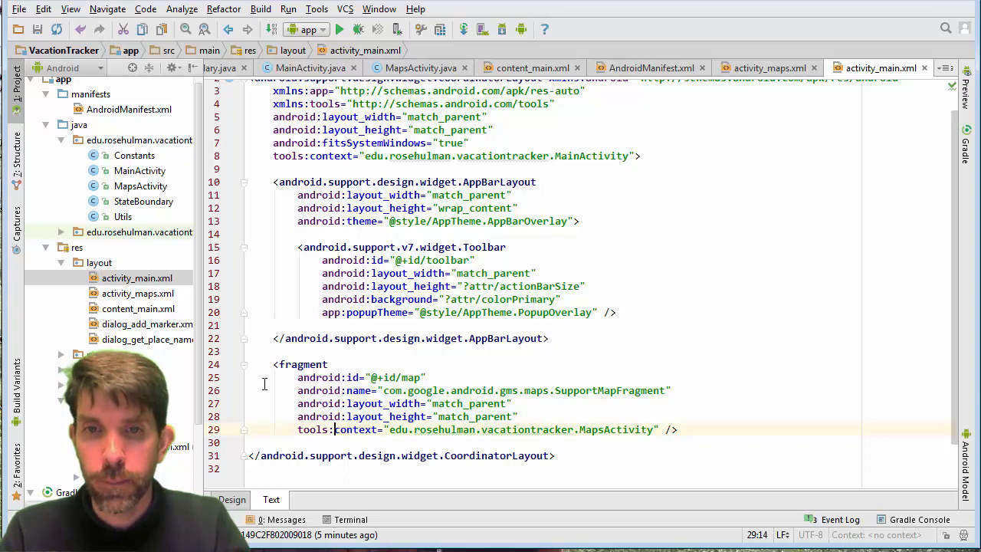
pyautogui.doubleClick(312, 430)
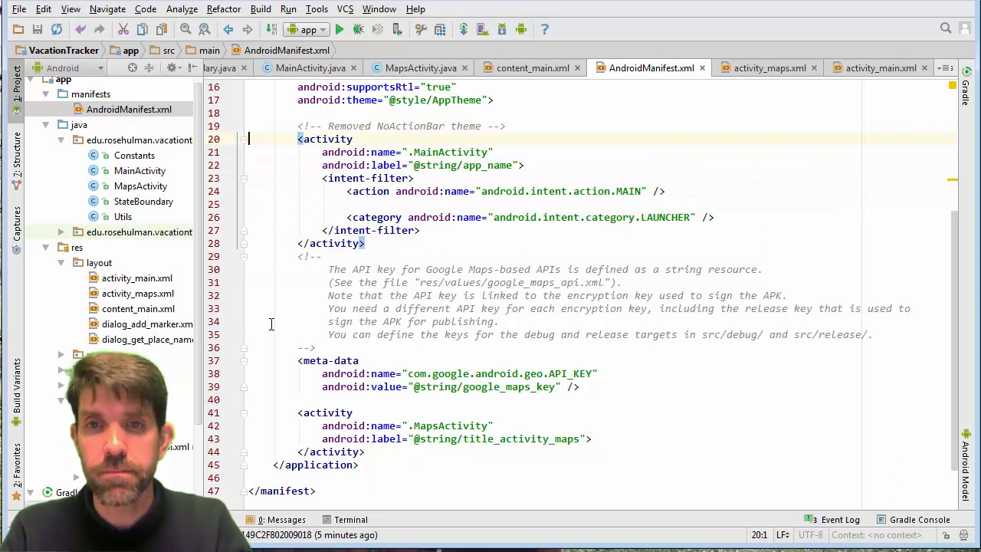
# Step: Remove MapsActivity from the manifest and safe-delete MapsActivity, activity_maps.xml and content_main.xml
pyautogui.moveTo(299, 413); pyautogui.dragTo(358, 464)
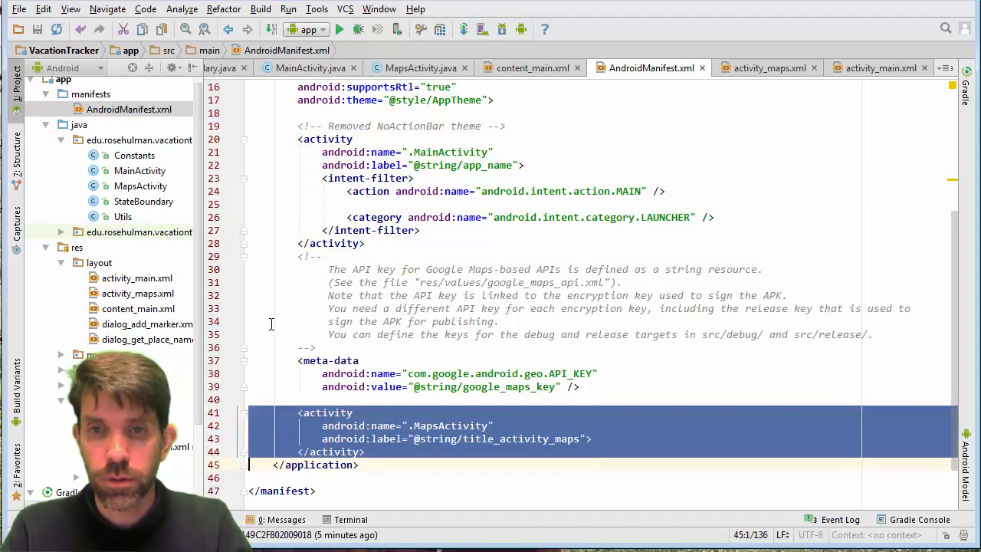
pyautogui.press('Delete')
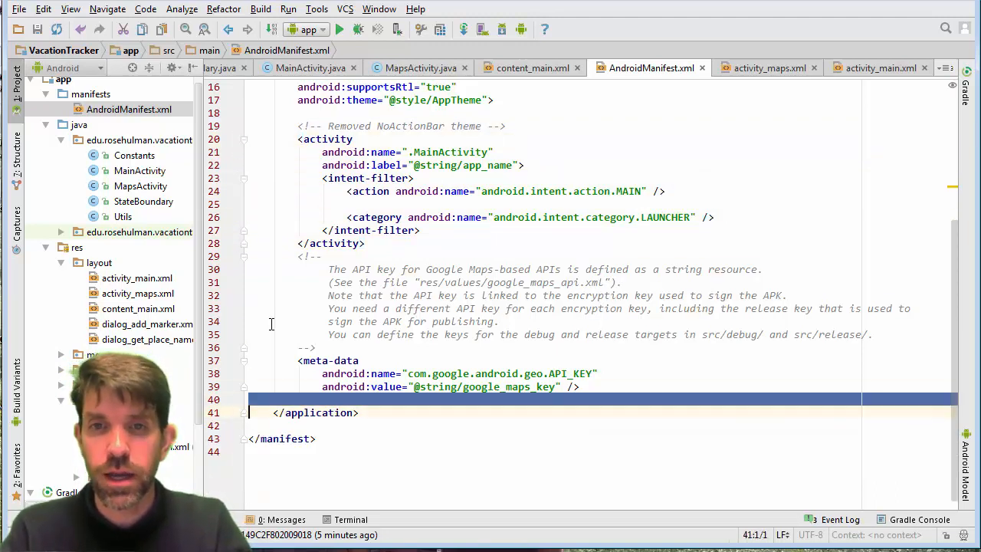
pyautogui.click(141, 186)
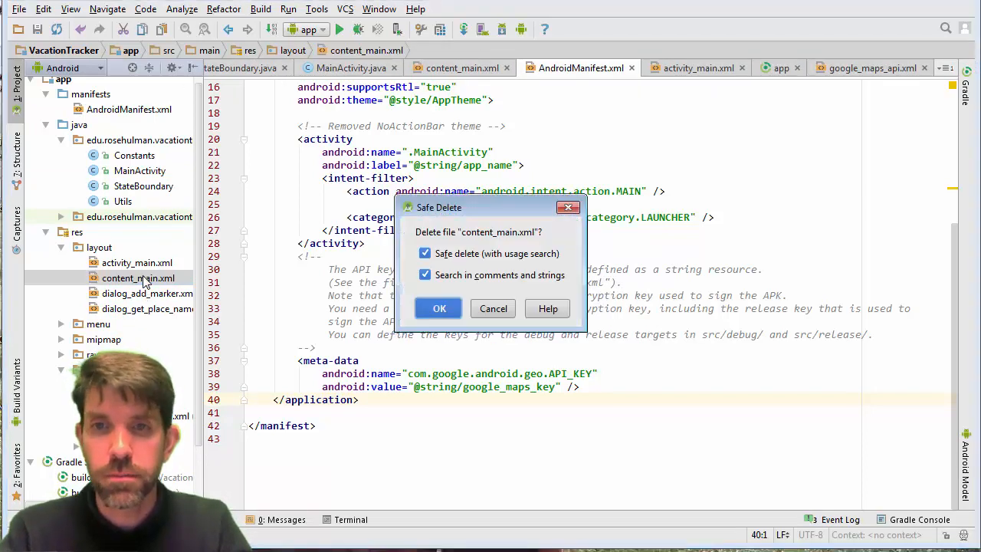
pyautogui.click(440, 309)
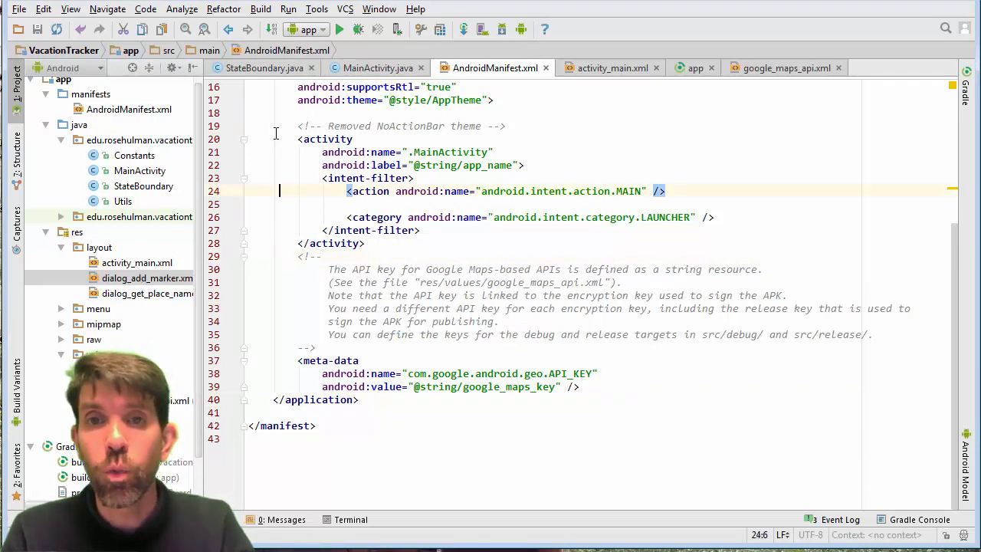
pyautogui.click(279, 126)
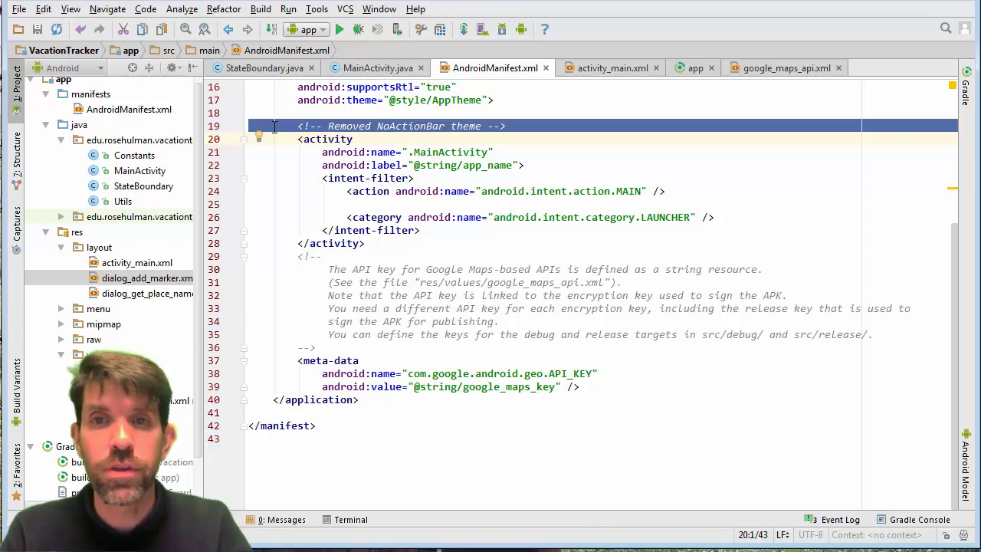
pyautogui.click(344, 178)
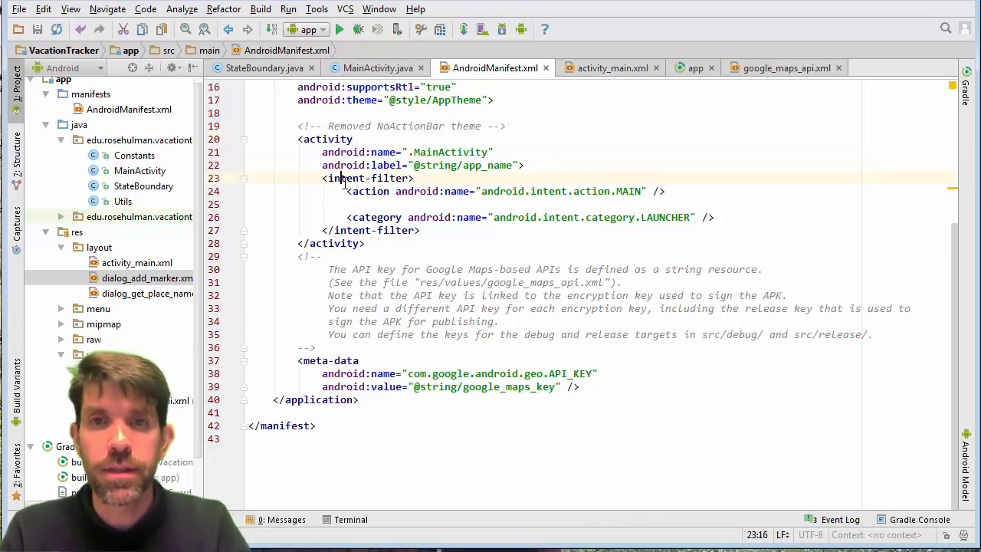
pyautogui.click(370, 178)
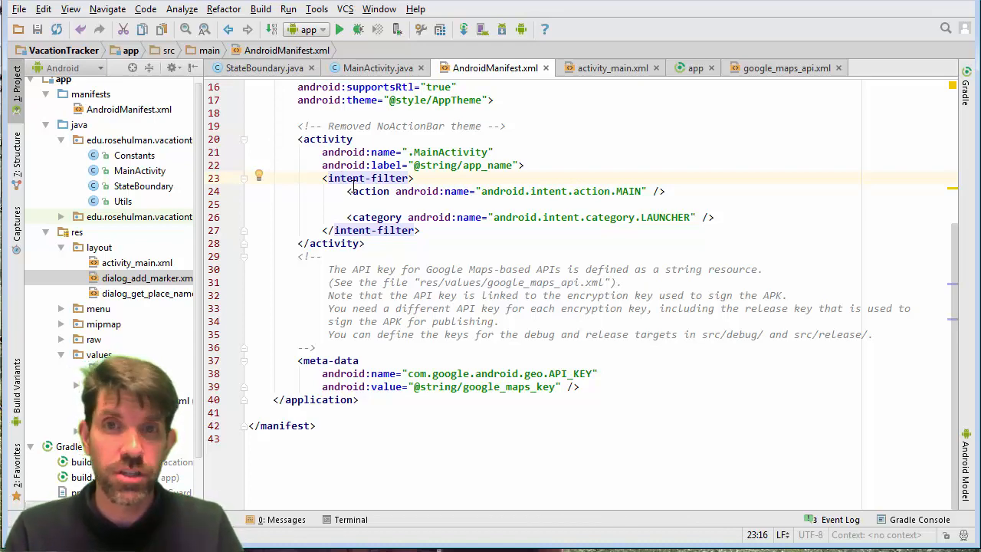
pyautogui.click(376, 67)
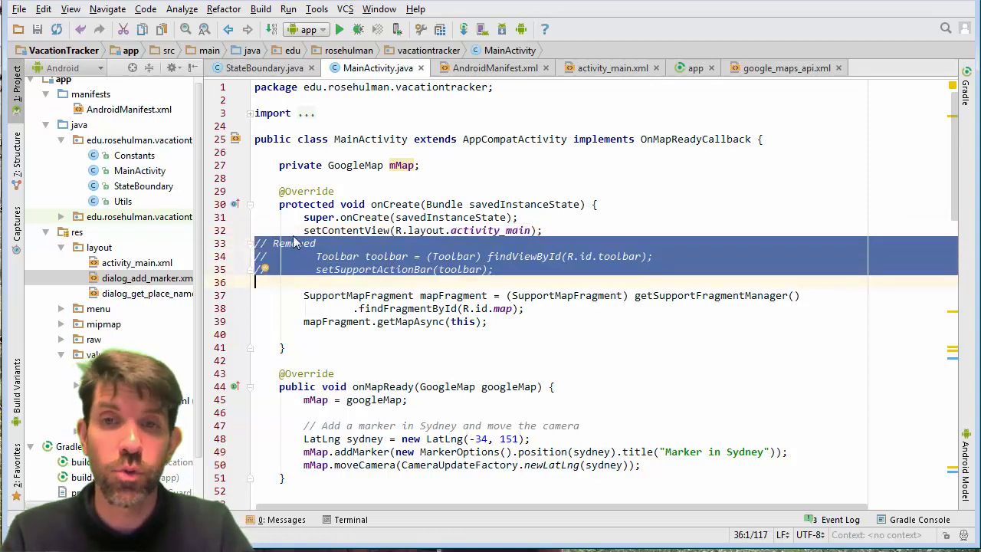
# Step: Scroll through MainActivity's onCreate and onMapReady to review the merged map code
pyautogui.scroll(-3)
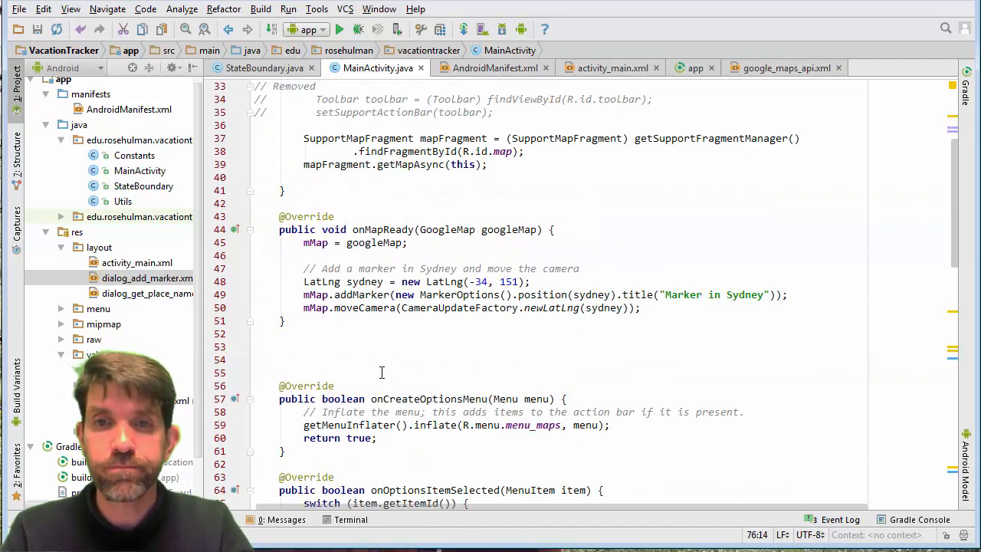